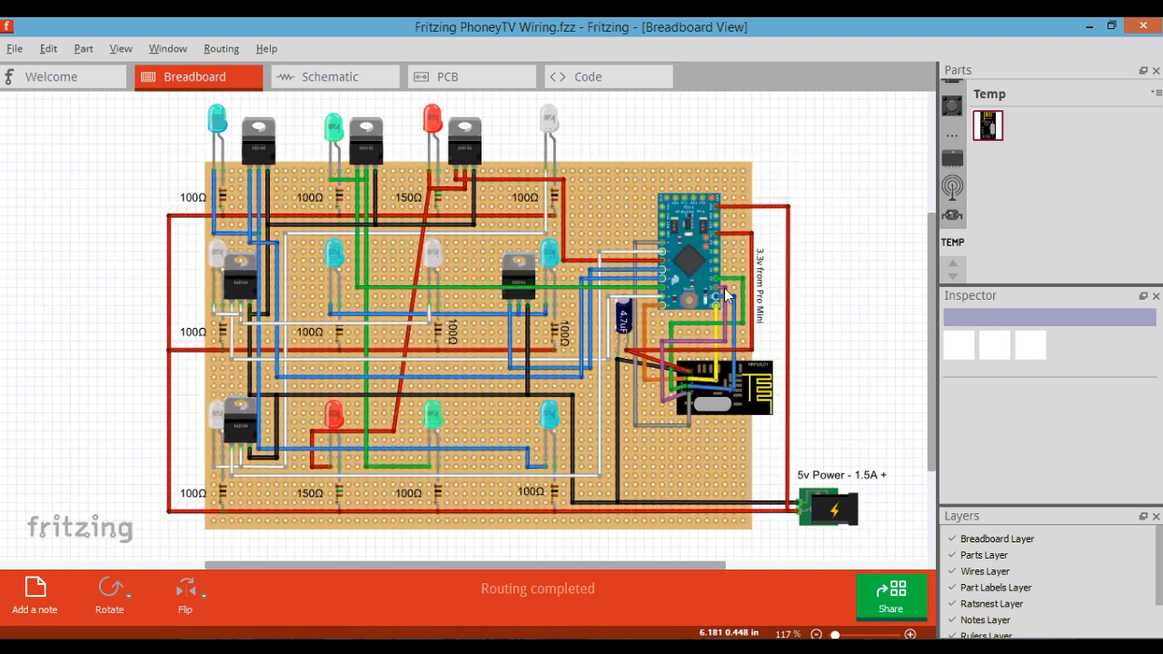
pyautogui.moveTo(687, 387)
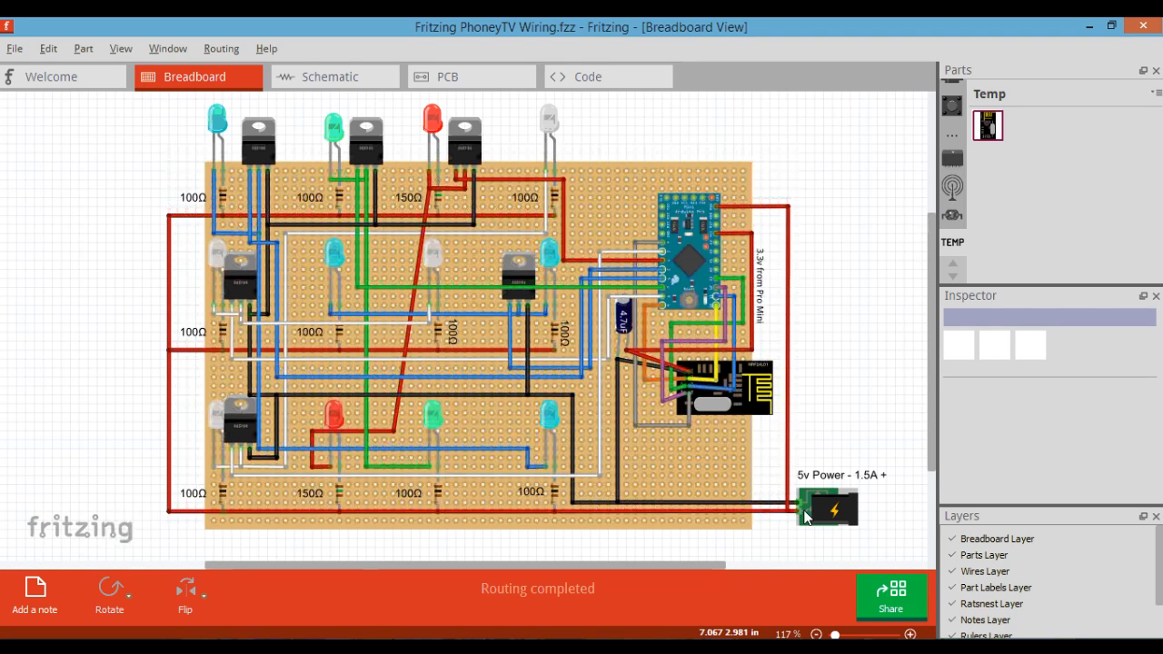
pyautogui.moveTo(235, 517)
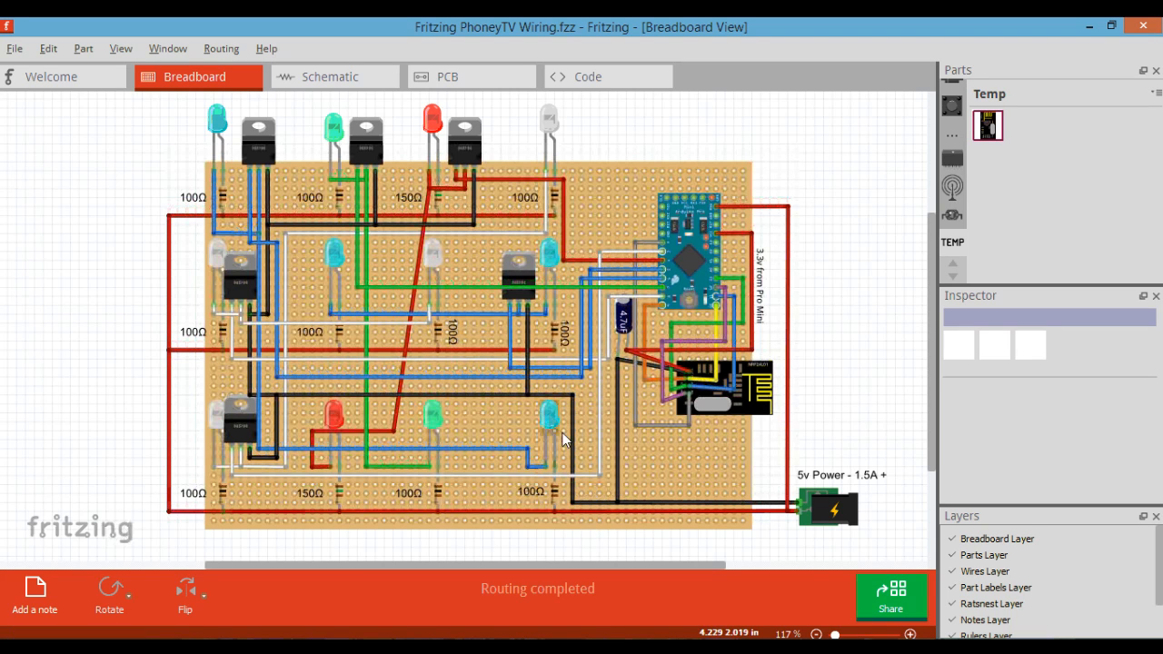
pyautogui.moveTo(352, 525)
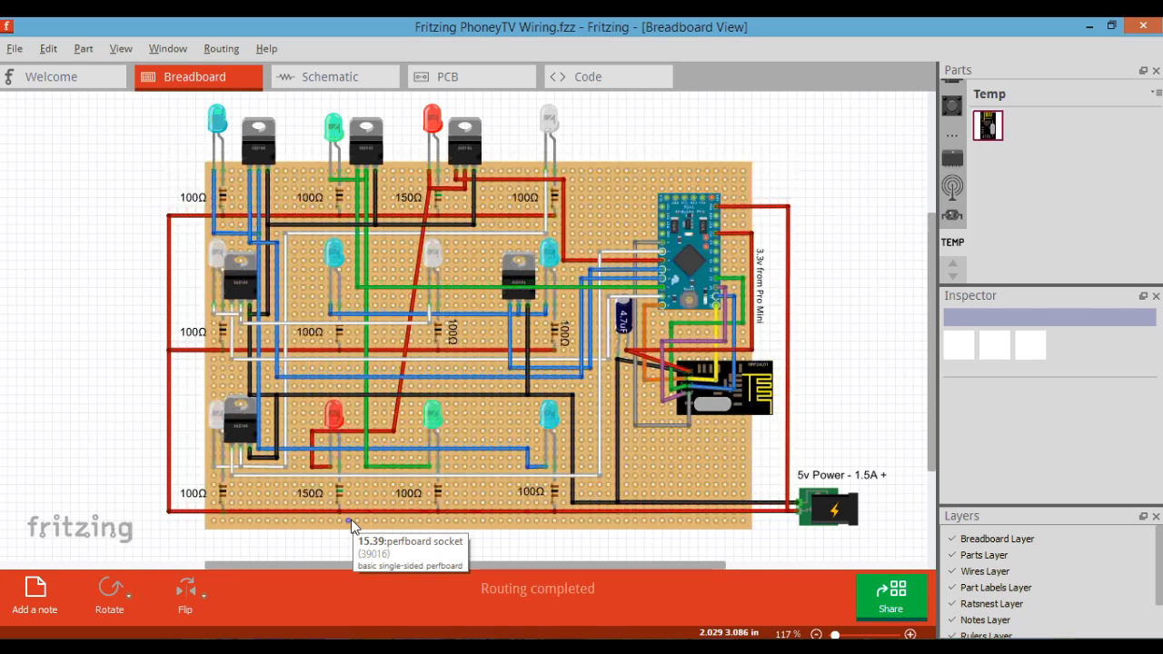
pyautogui.moveTo(545, 502)
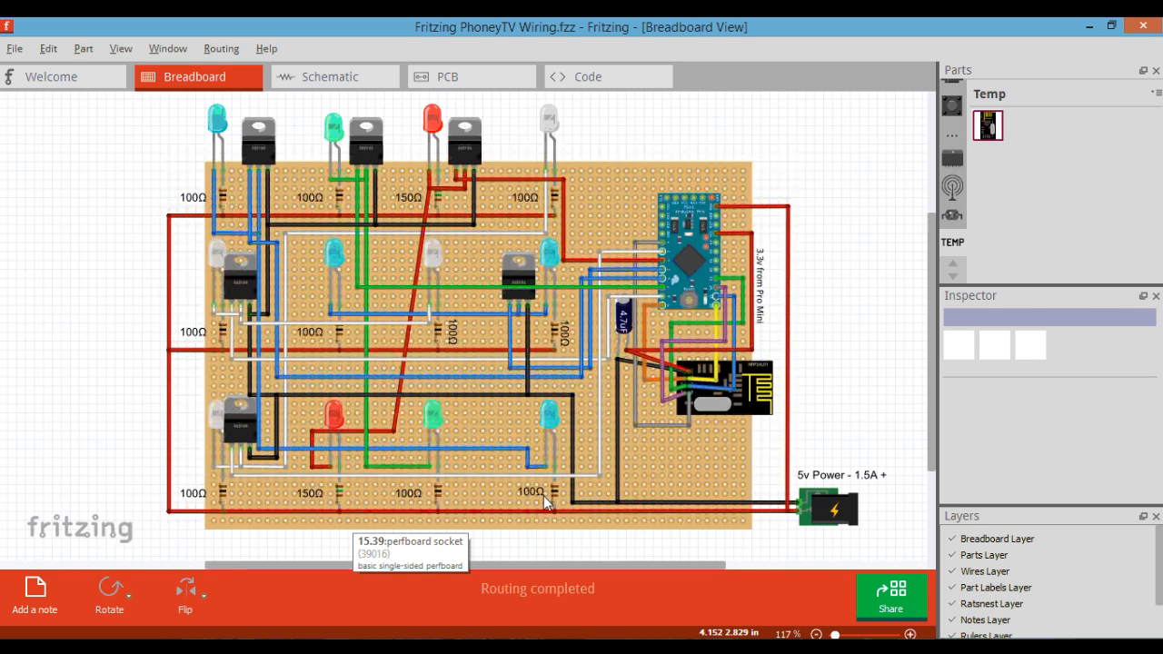
pyautogui.moveTo(438, 502)
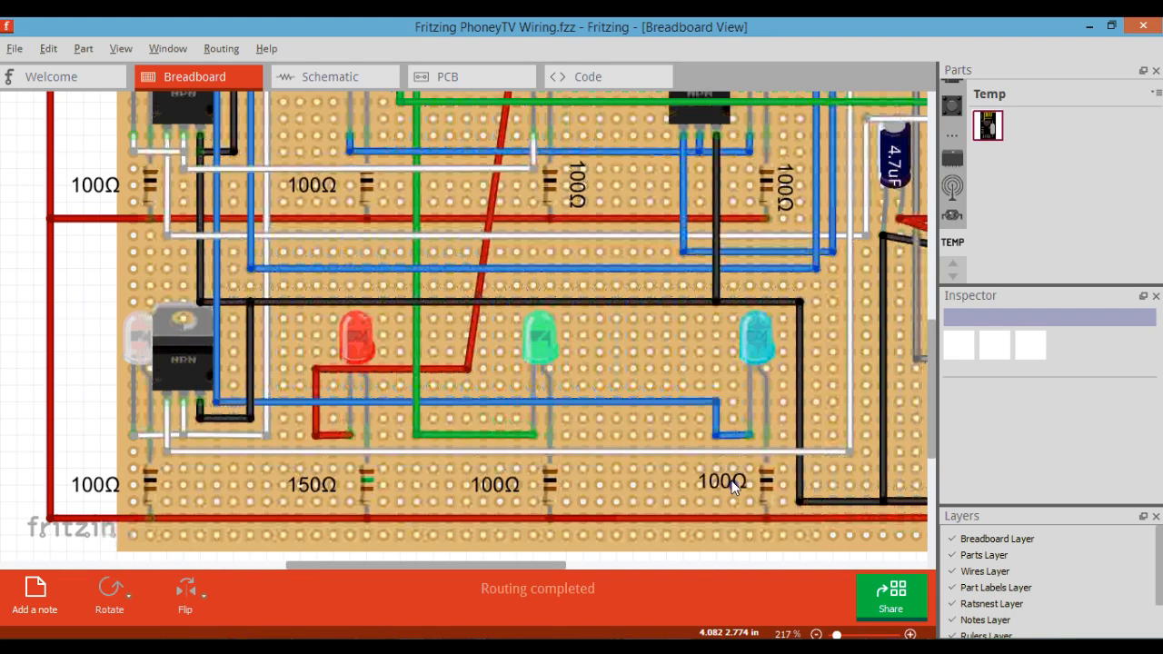
pyautogui.moveTo(545, 471)
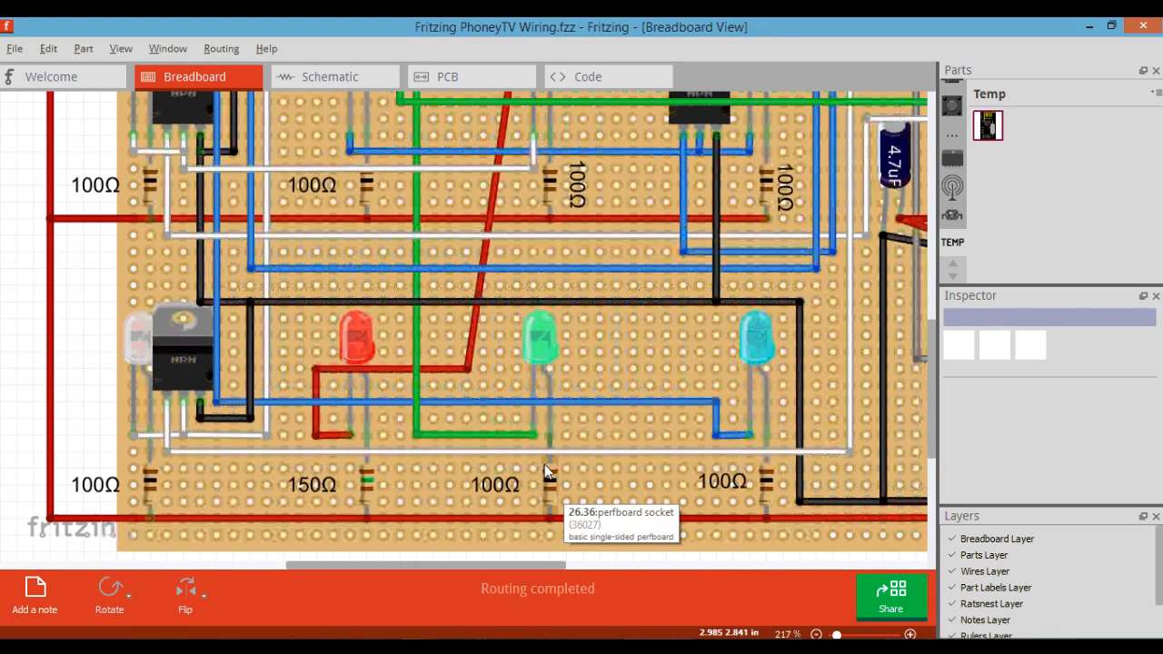
pyautogui.moveTo(553, 427)
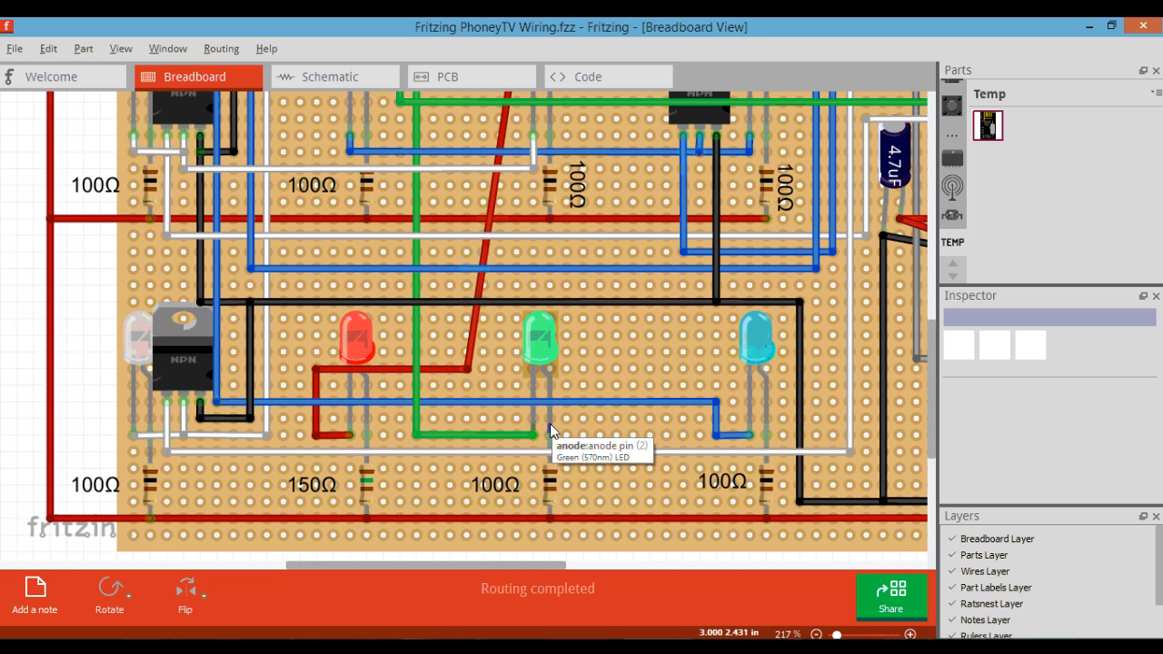
pyautogui.moveTo(554, 441)
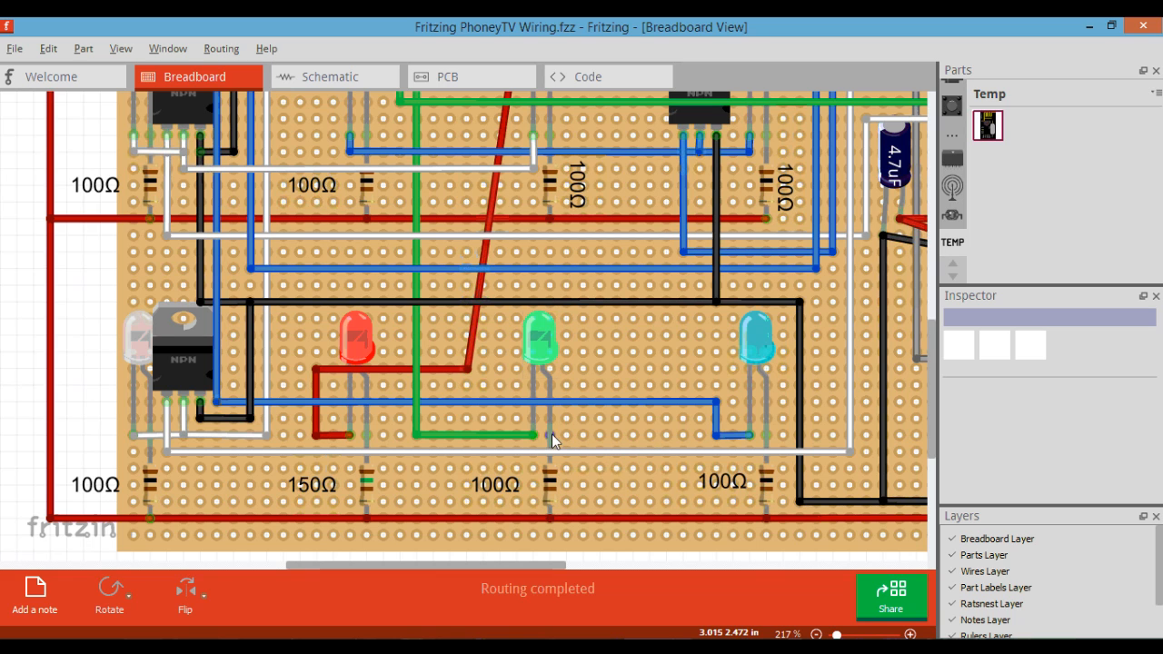
pyautogui.moveTo(540, 344)
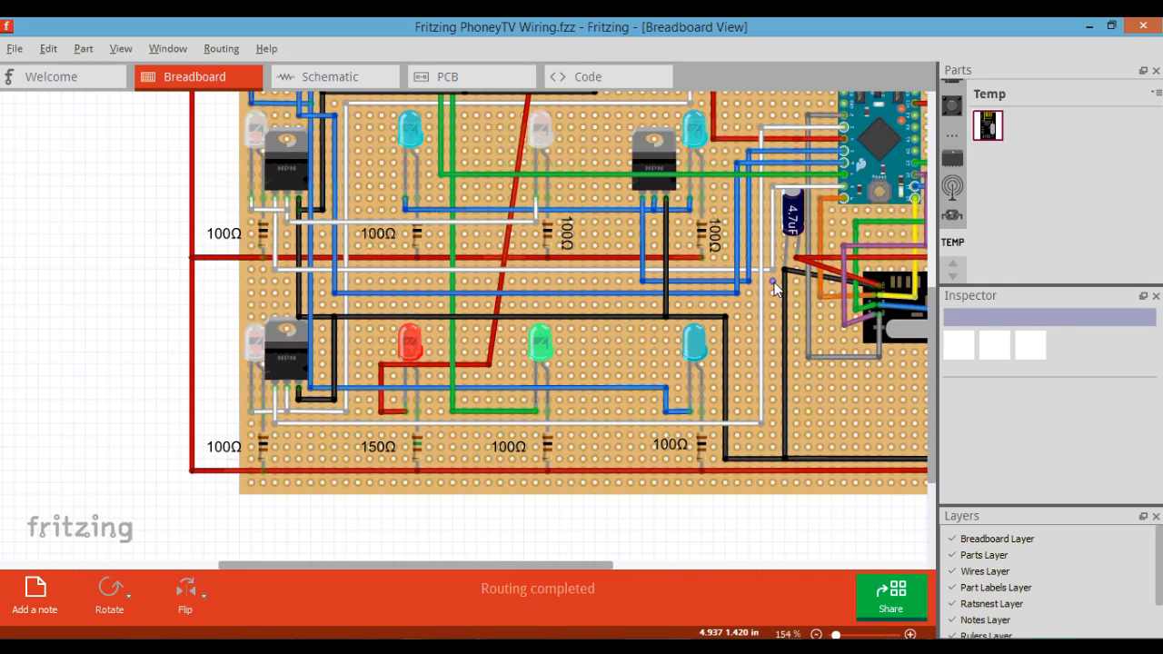
pyautogui.moveTo(734, 252)
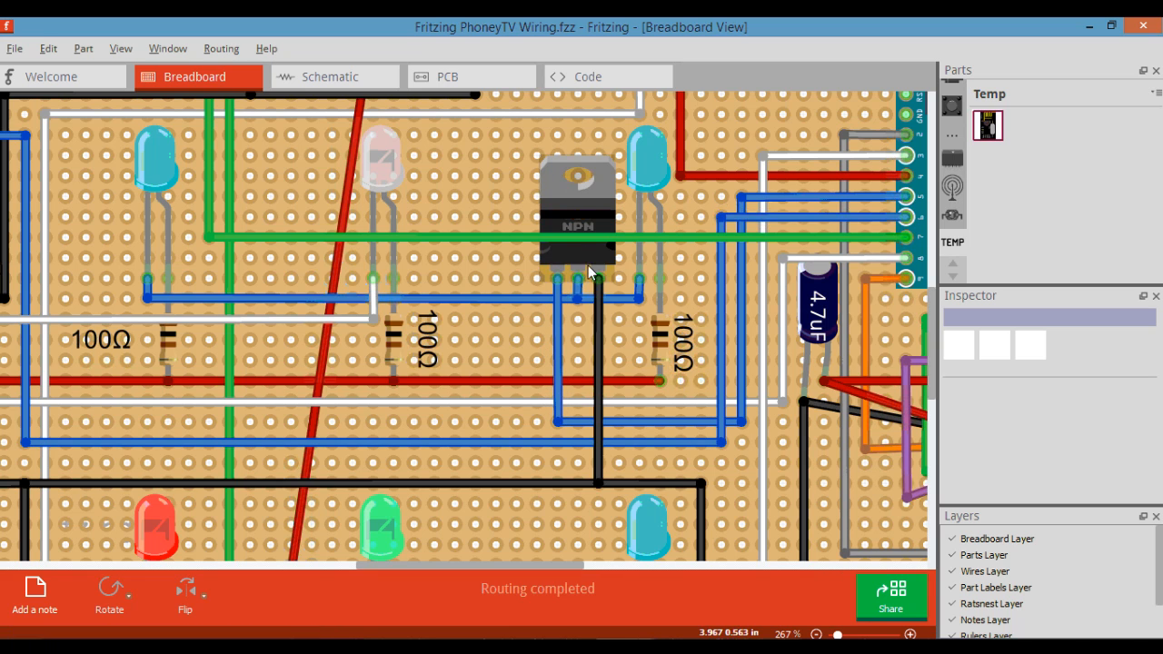
pyautogui.moveTo(582, 266)
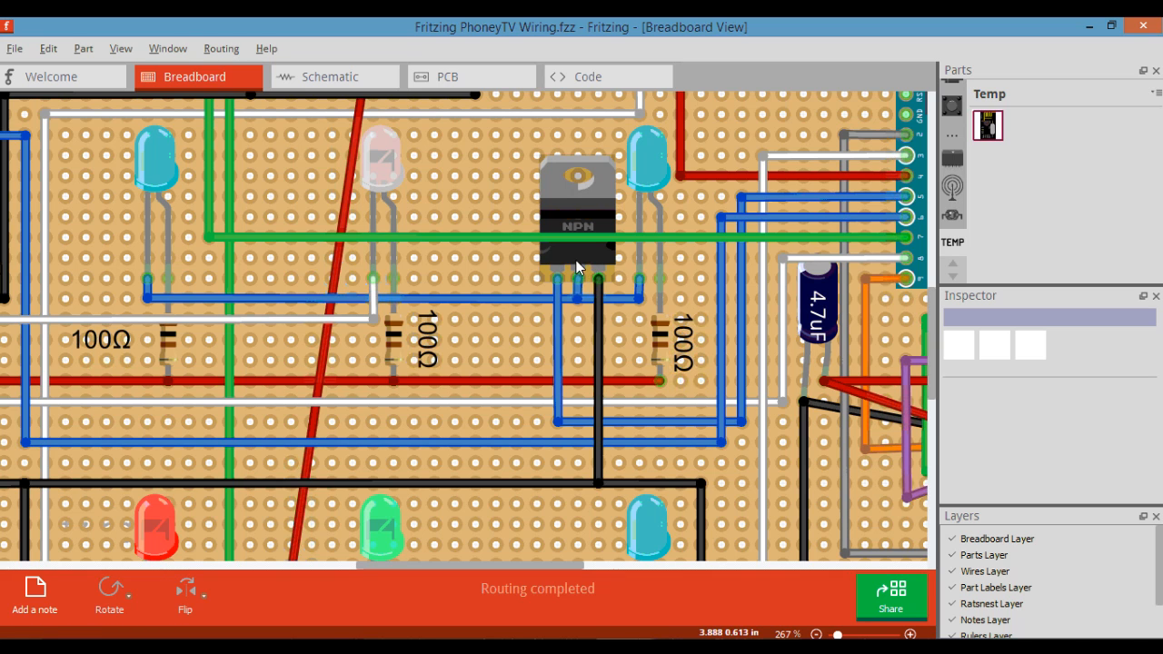
pyautogui.moveTo(580, 289)
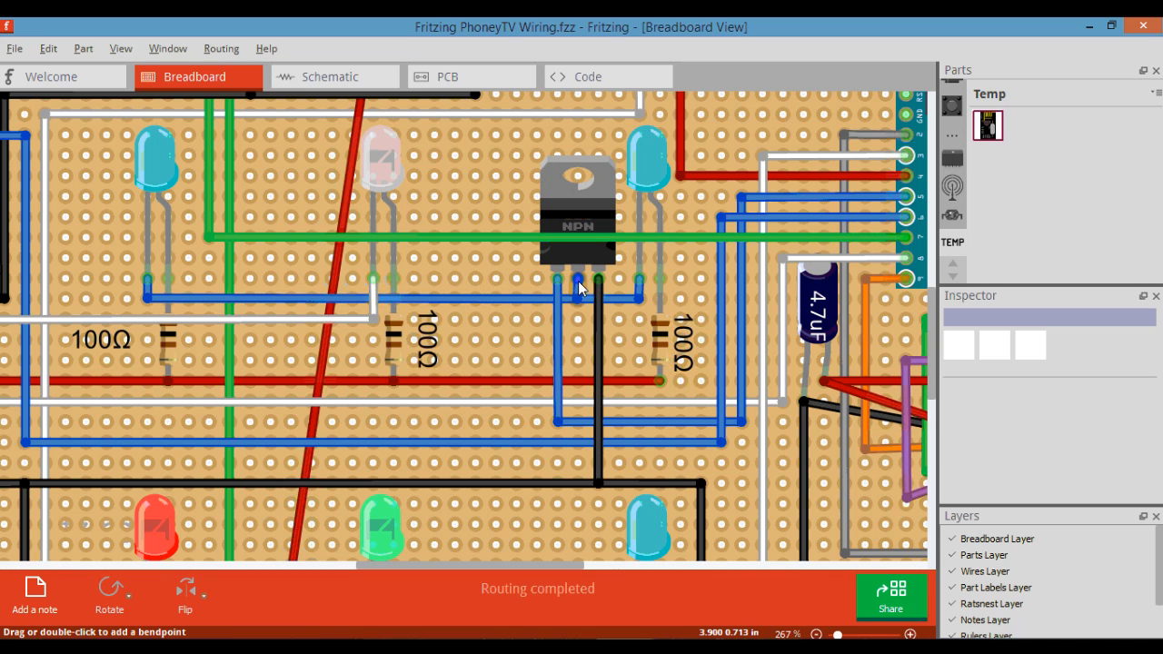
pyautogui.moveTo(582, 282)
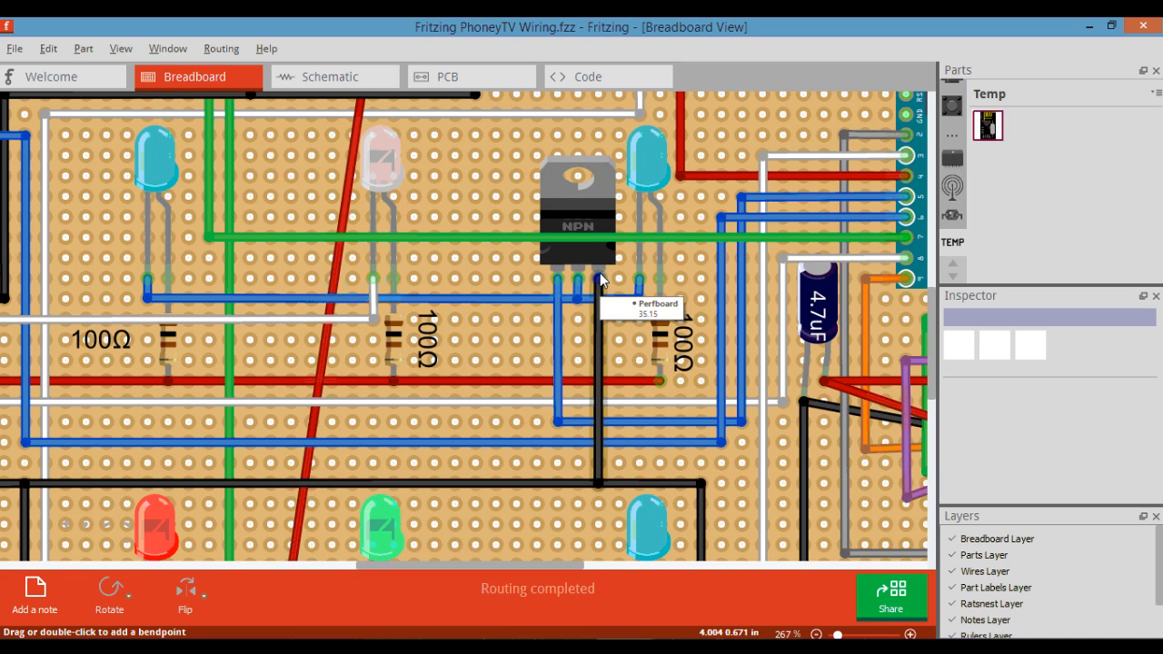
pyautogui.moveTo(613, 344)
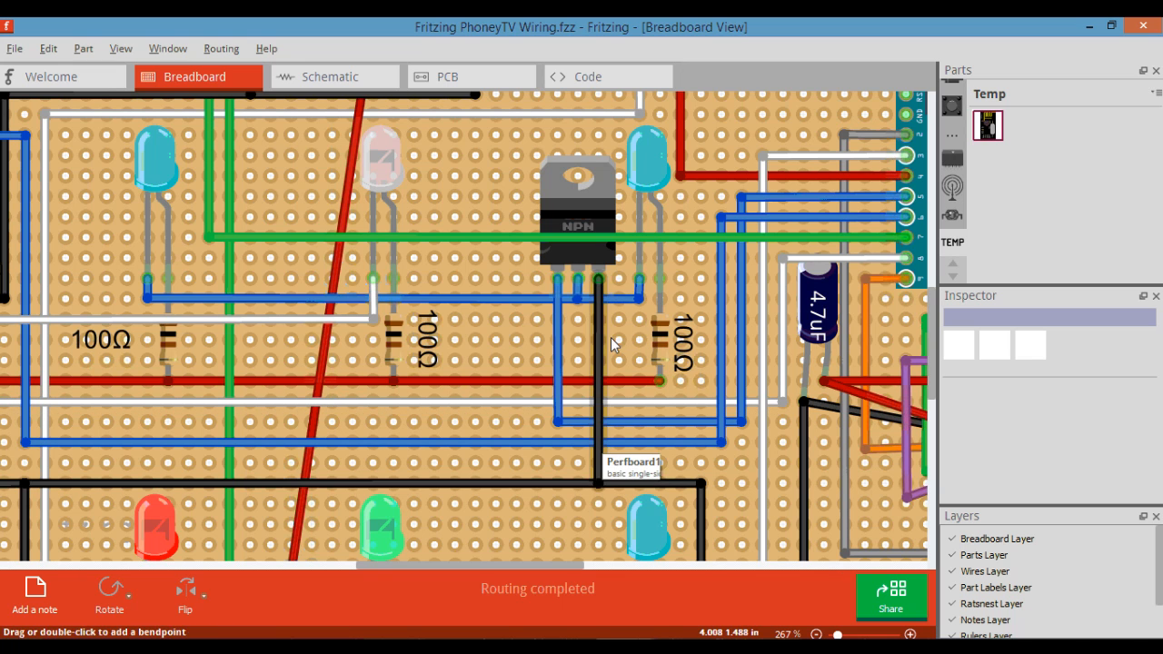
pyautogui.moveTo(612, 469)
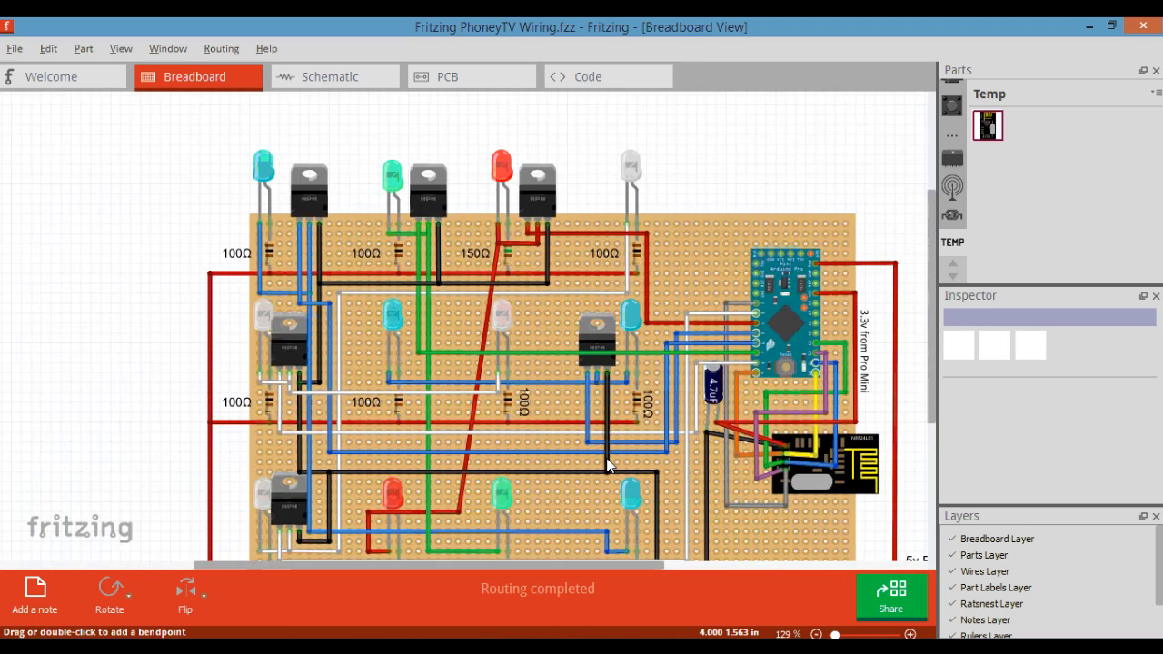
# Change gw.begin(incomingMessage, RADIO_ID, true, 0) on line 109 so its repeater argument reads false.
pyautogui.scroll(-3)
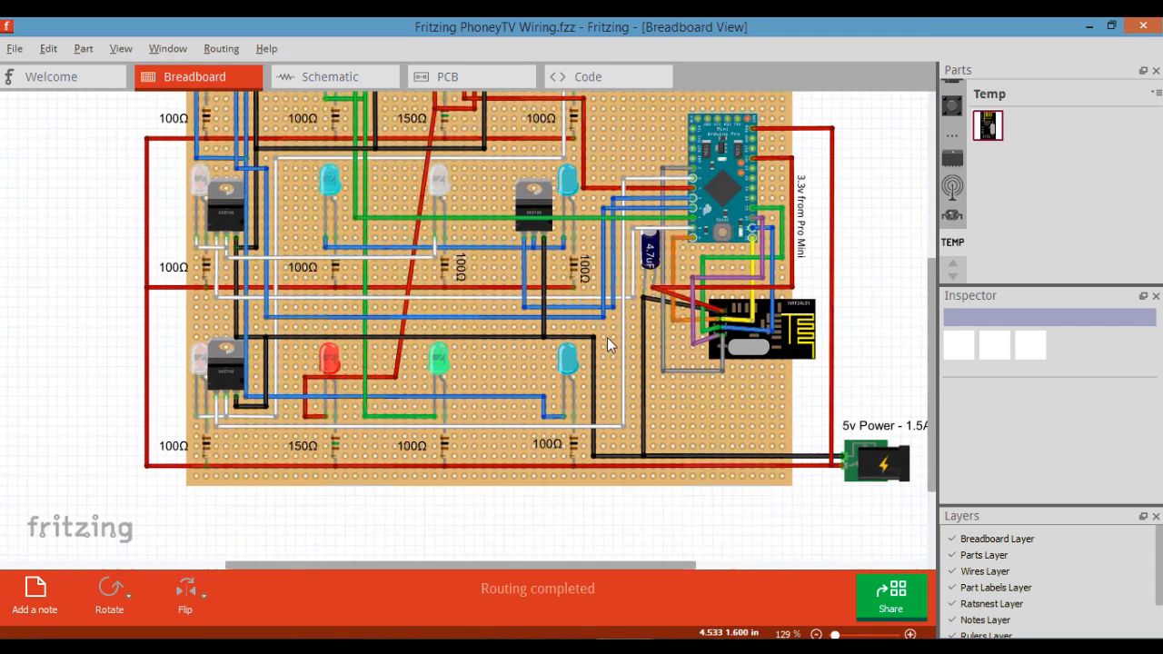
pyautogui.moveTo(549, 254)
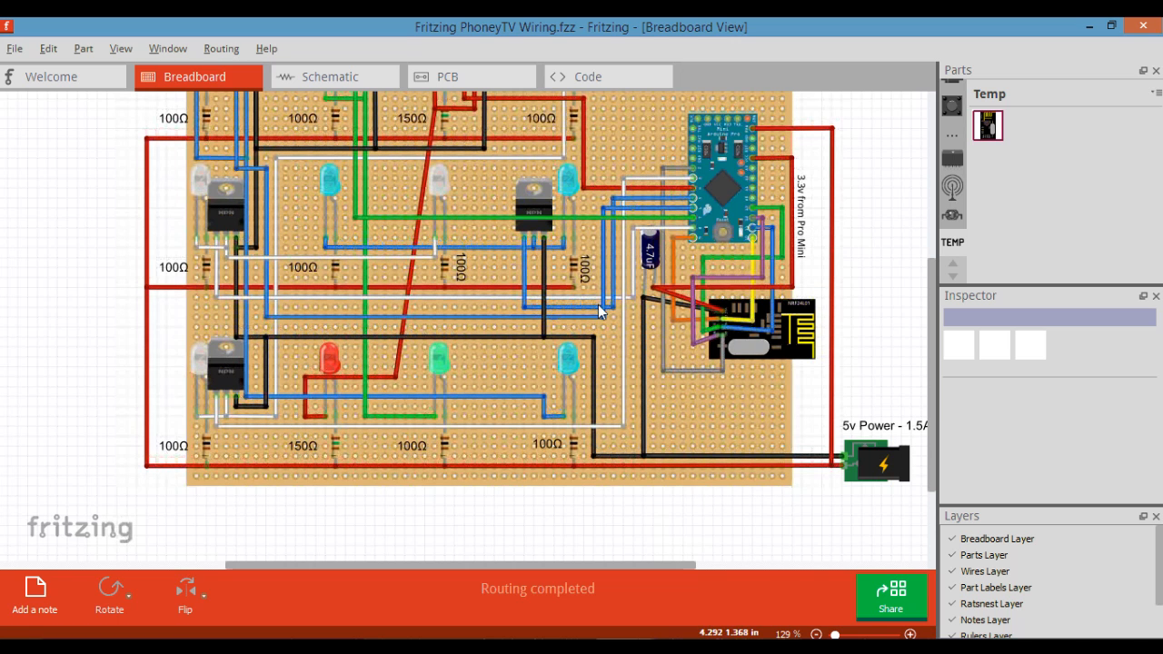
pyautogui.moveTo(681, 189)
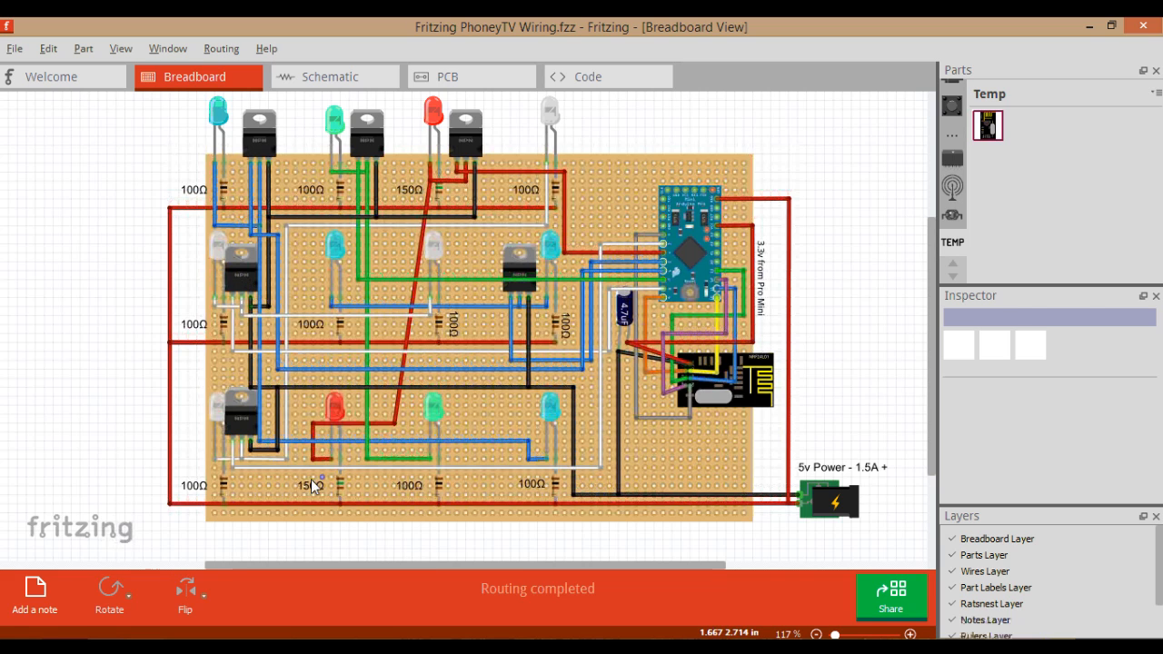
pyautogui.moveTo(343, 508)
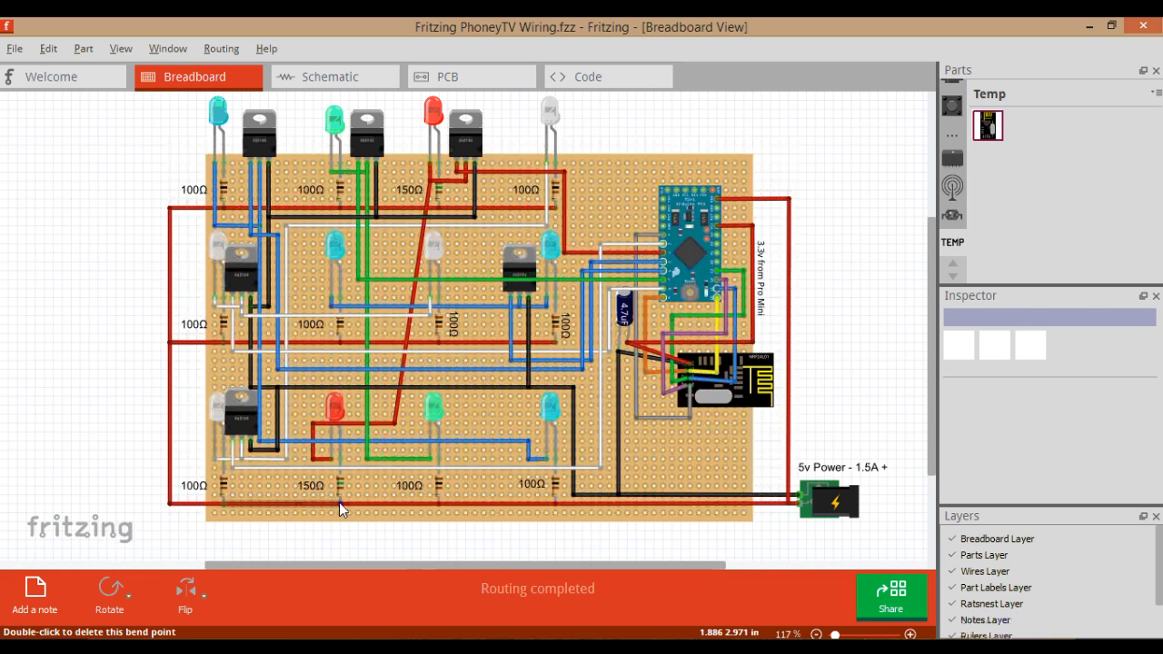
pyautogui.moveTo(333, 484)
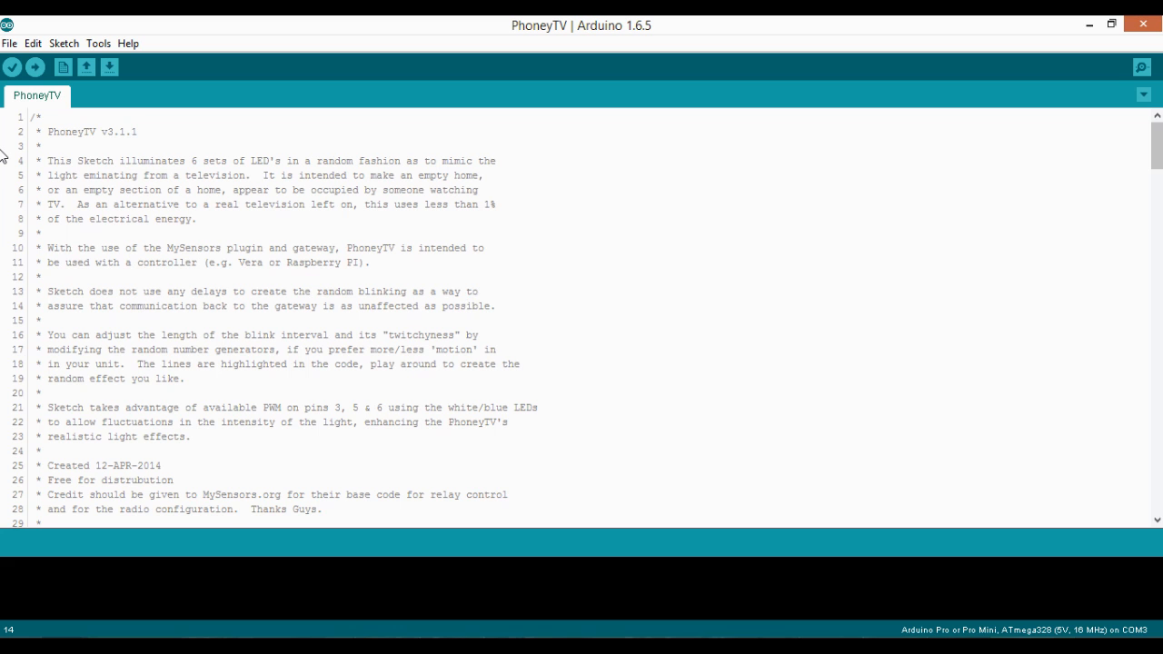
pyautogui.moveTo(674, 145)
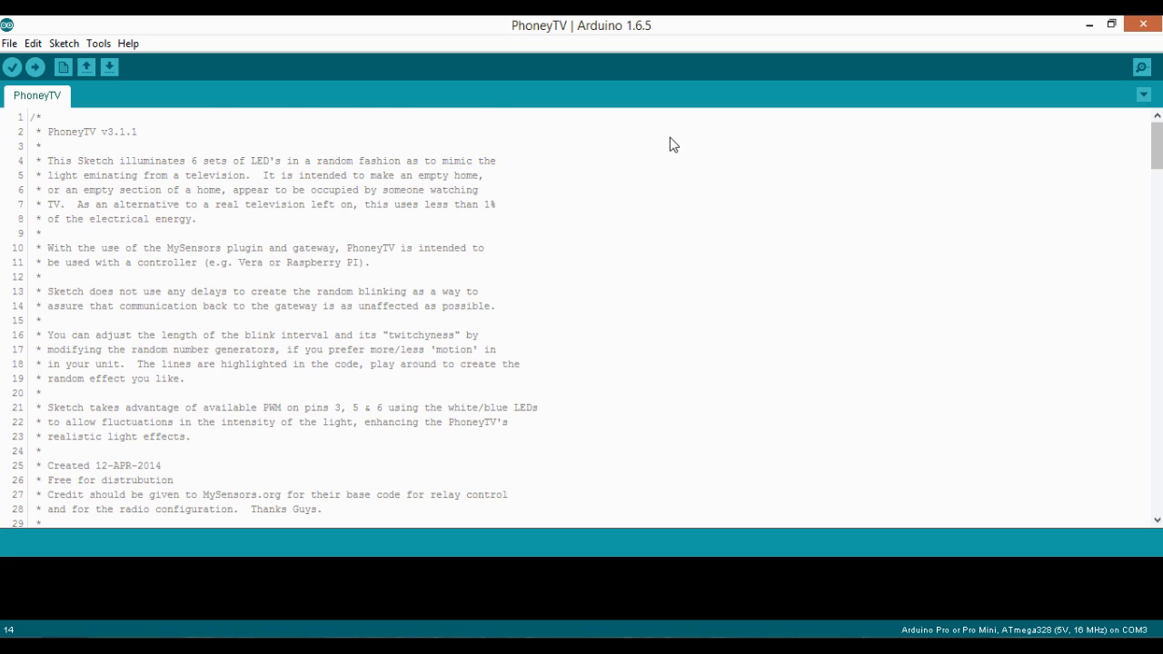
pyautogui.scroll(-3)
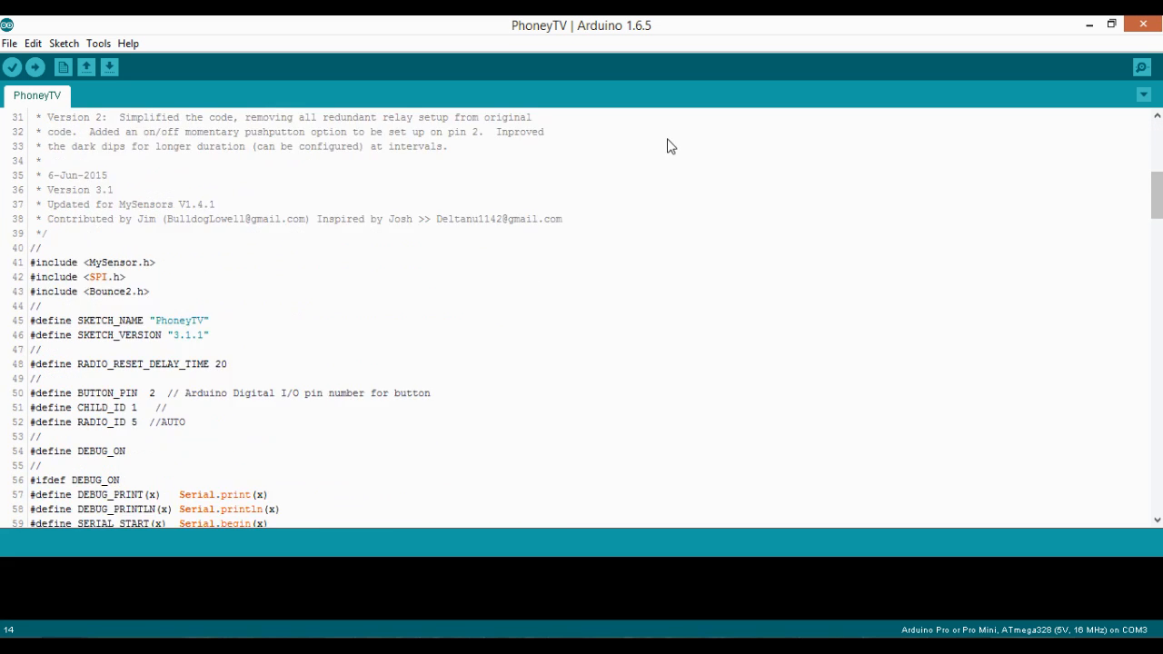
pyautogui.scroll(-3)
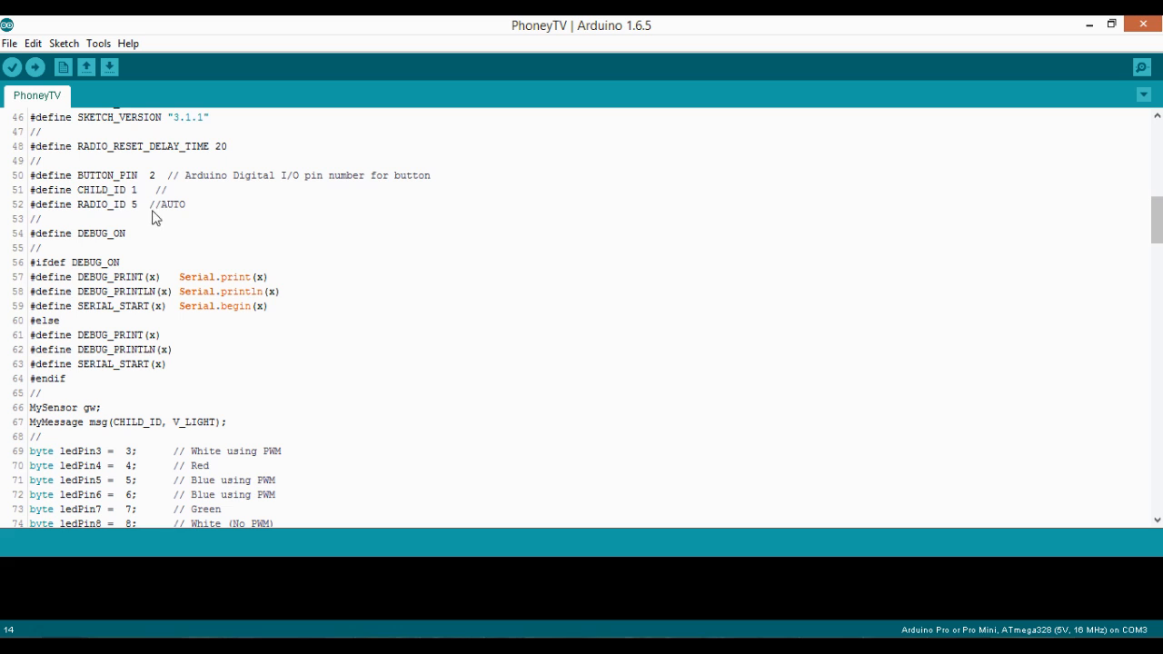
pyautogui.moveTo(139, 211)
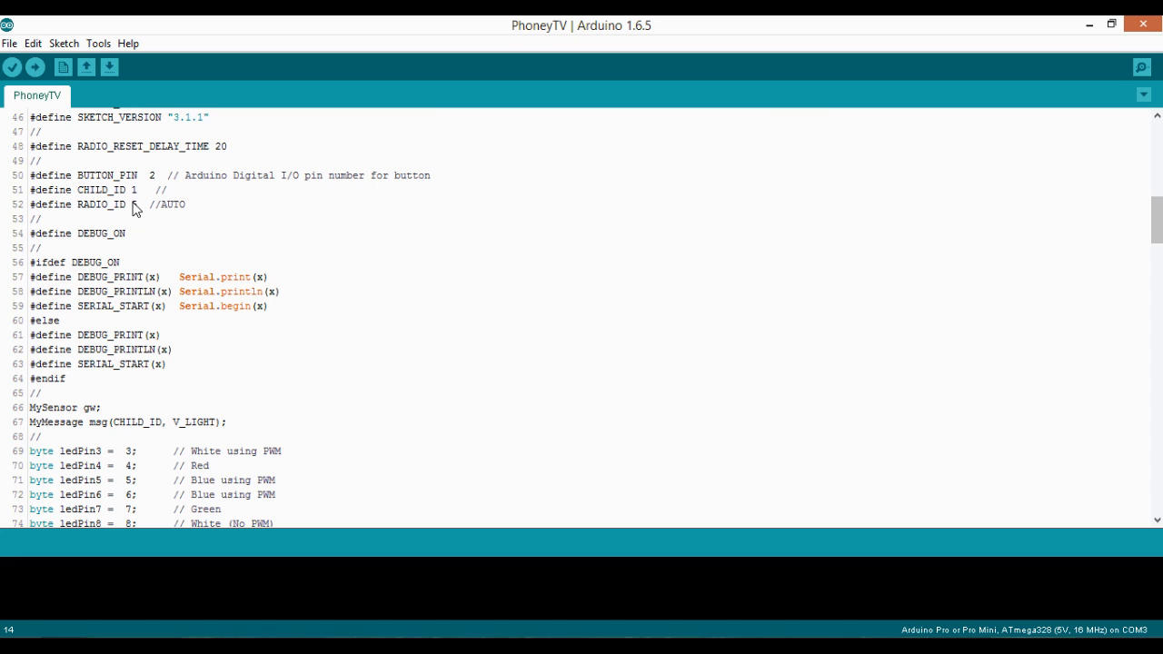
pyautogui.write('5')
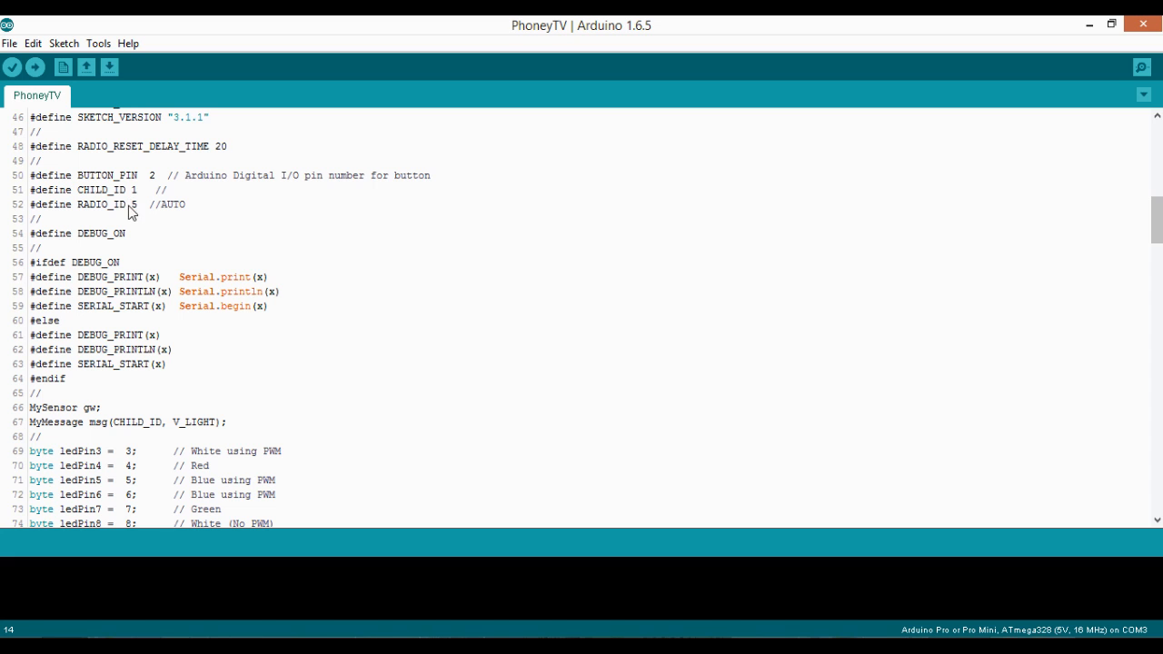
pyautogui.scroll(-3)
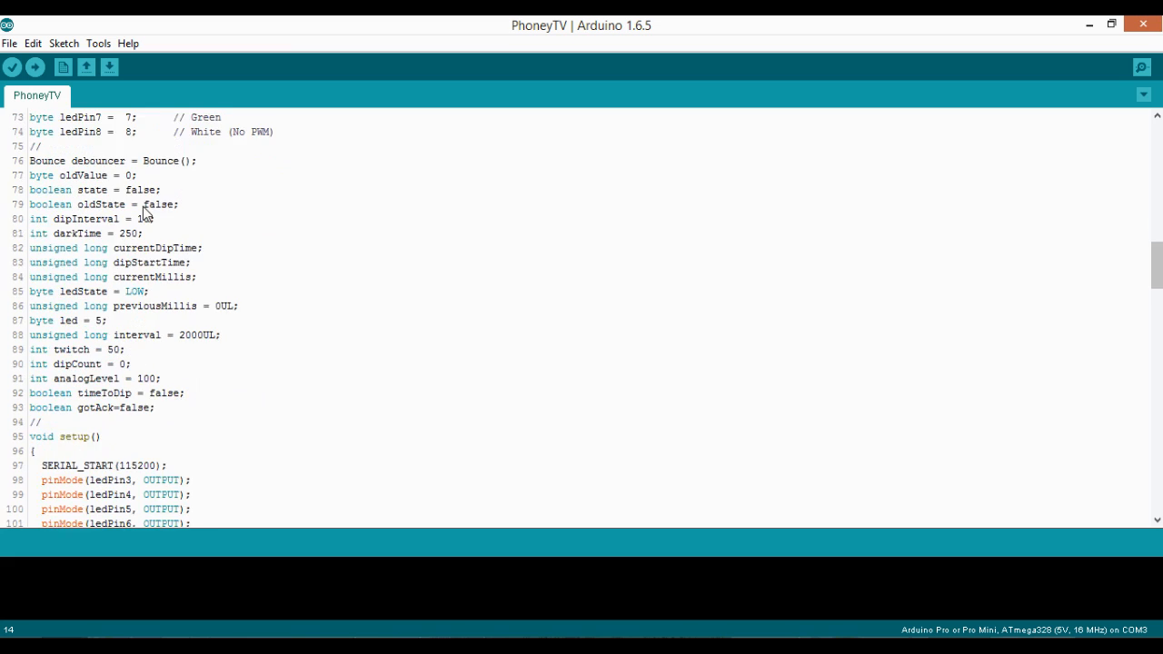
pyautogui.scroll(-3)
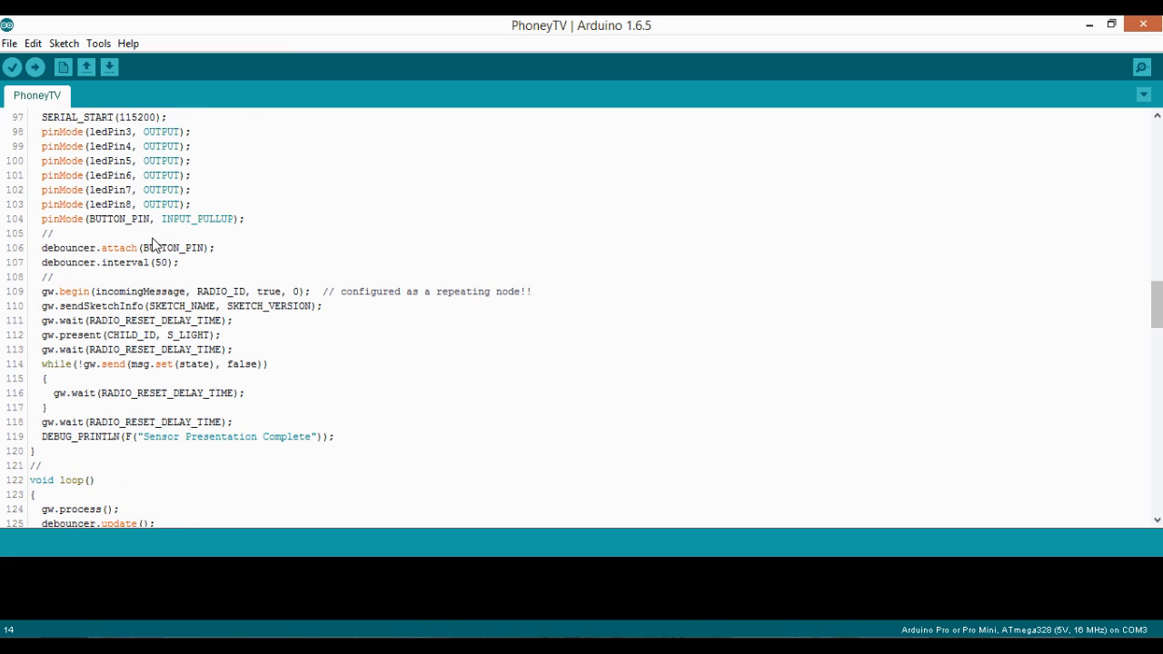
pyautogui.moveTo(257, 298)
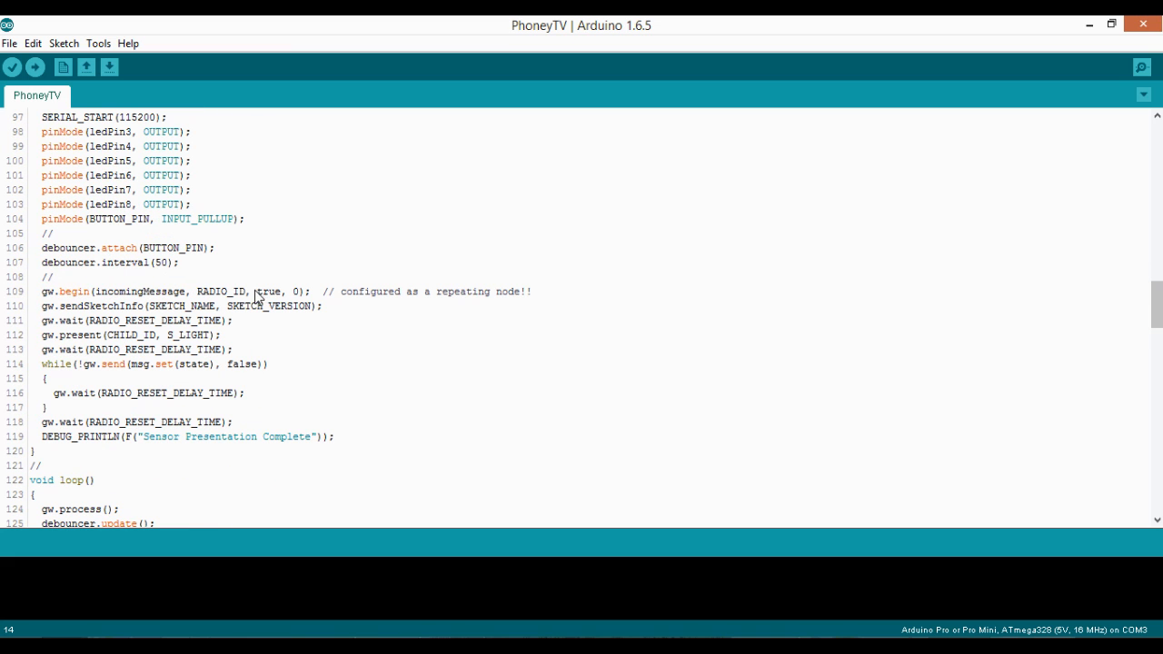
pyautogui.doubleClick(270, 291)
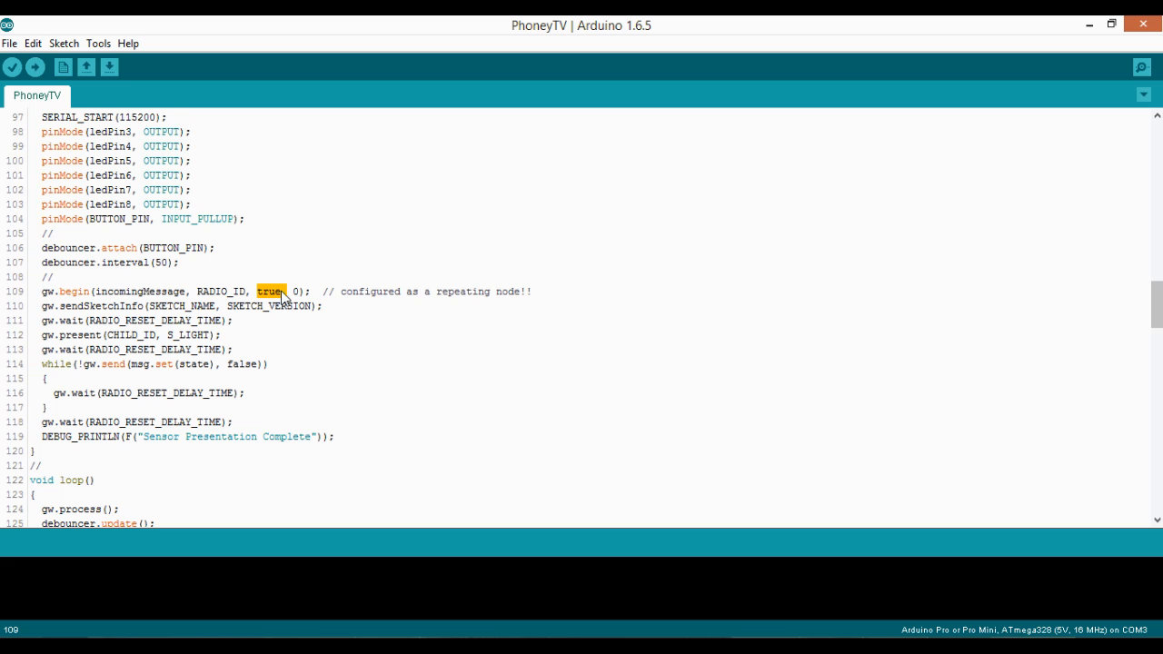
pyautogui.write('false')
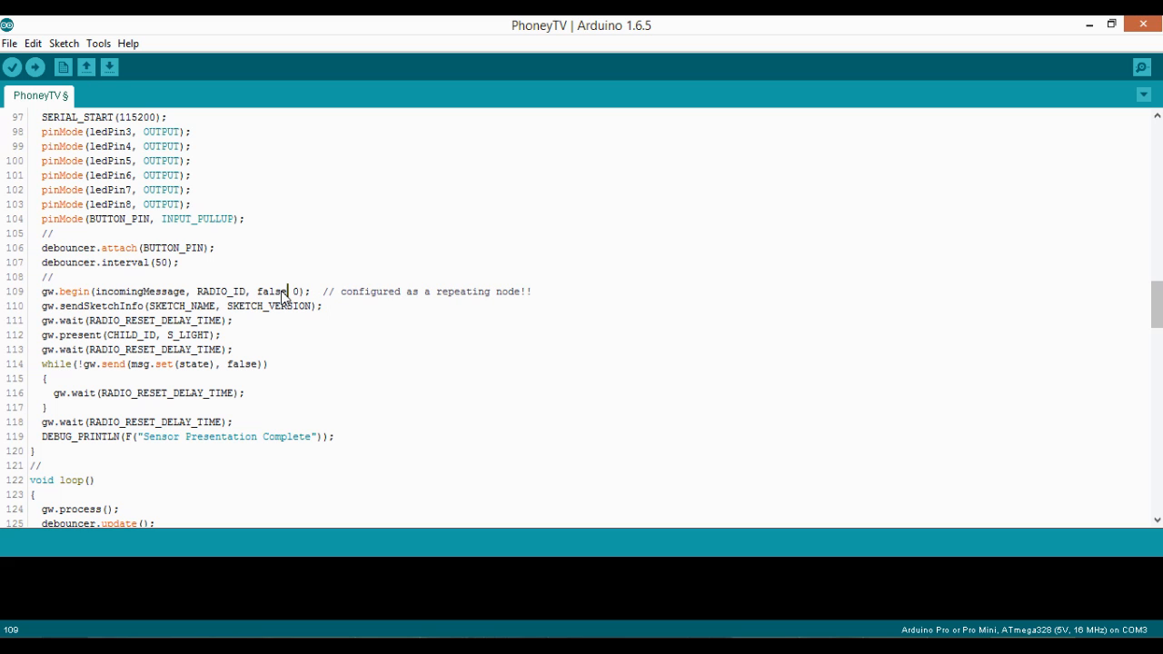